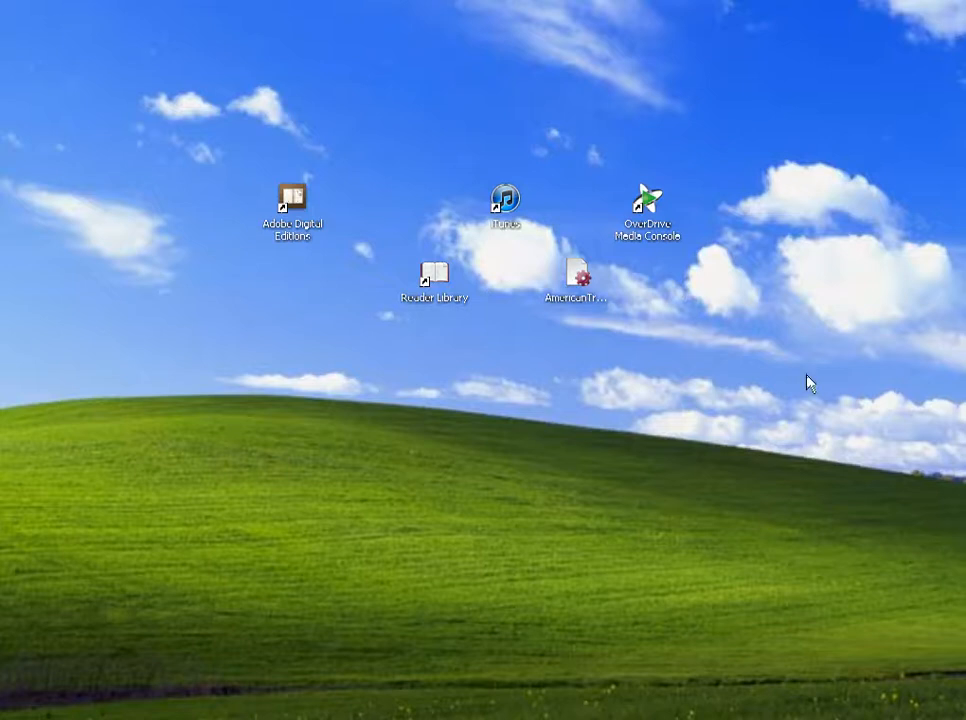
mouse_move(294, 195)
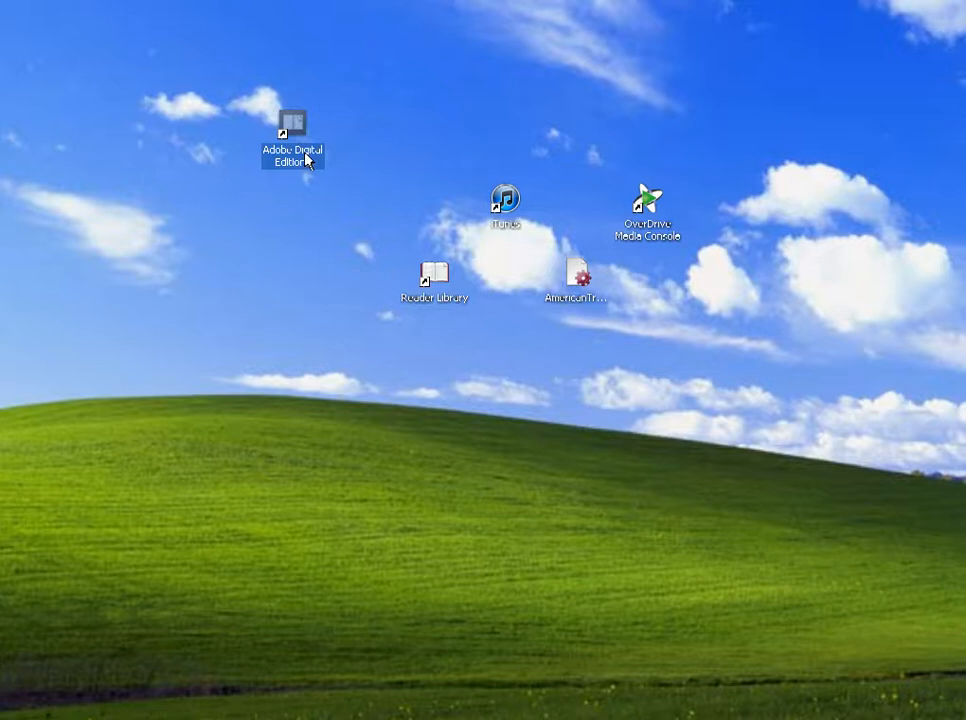
mouse_move(300, 130)
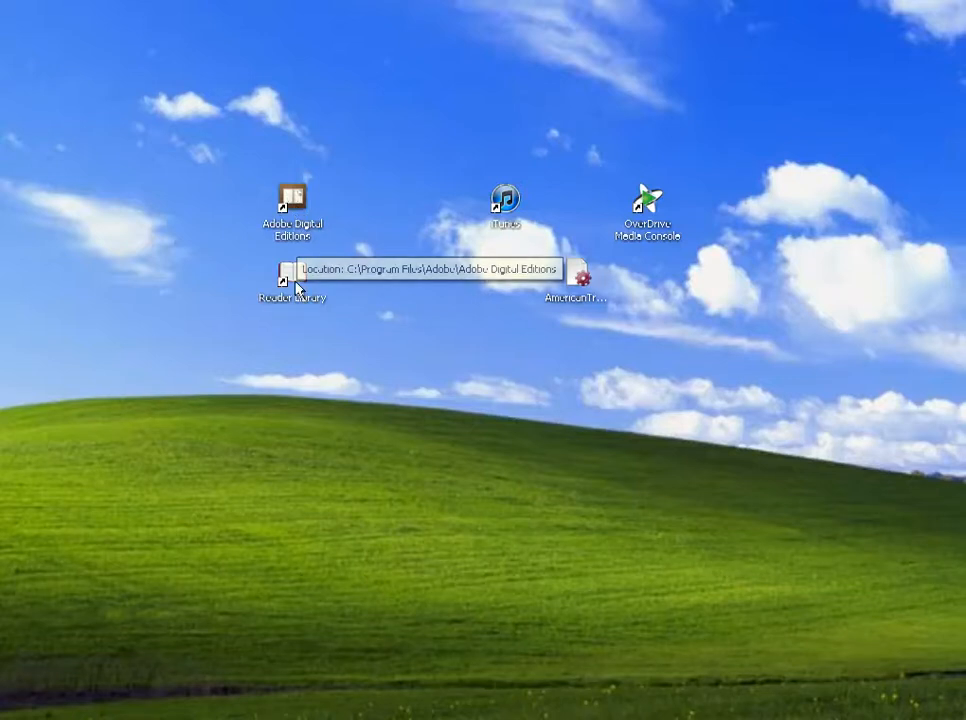
mouse_move(308, 172)
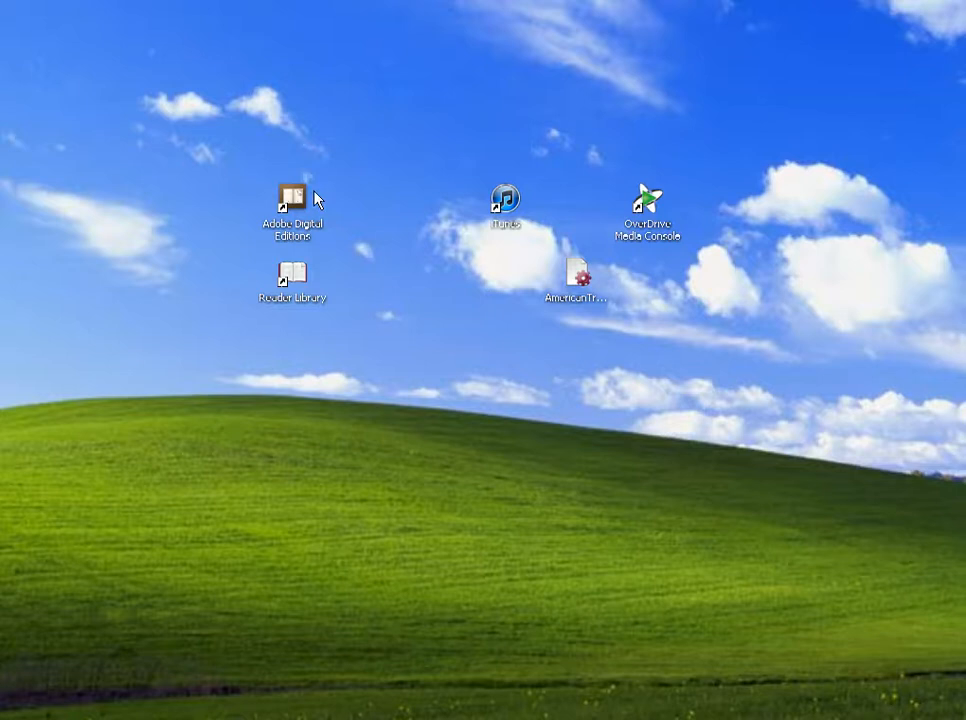
mouse_move(293, 197)
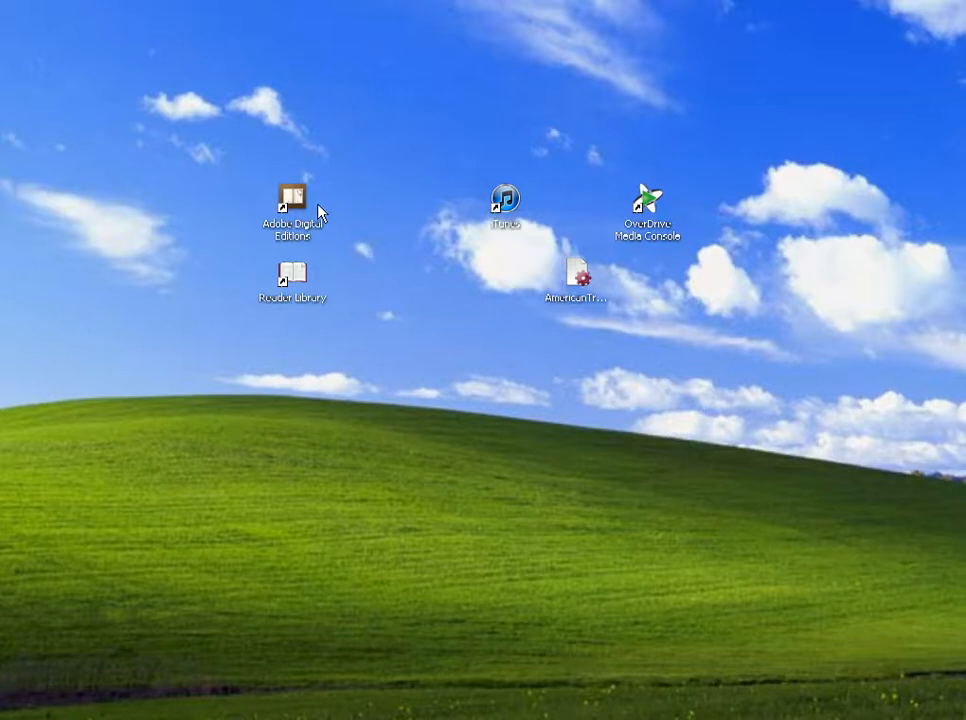
mouse_move(293, 275)
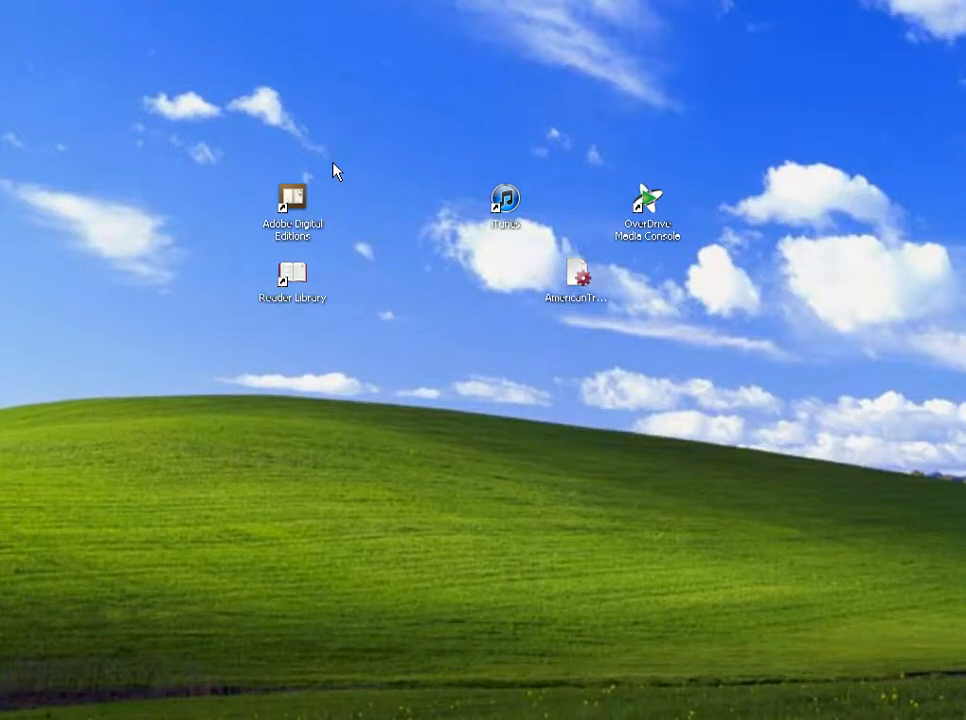
mouse_move(350, 131)
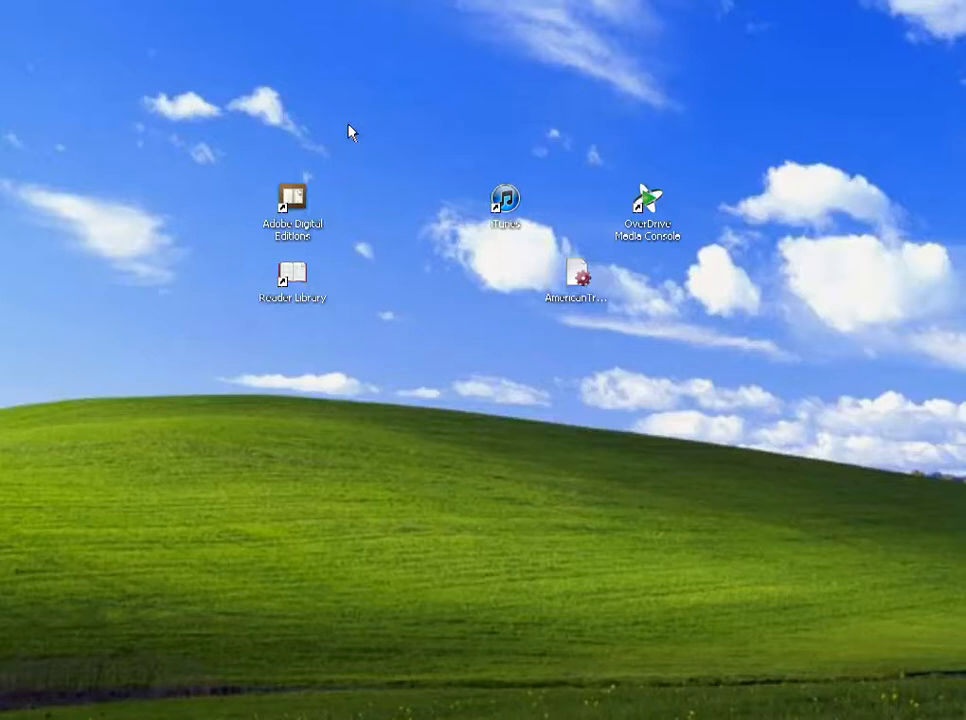
mouse_move(363, 213)
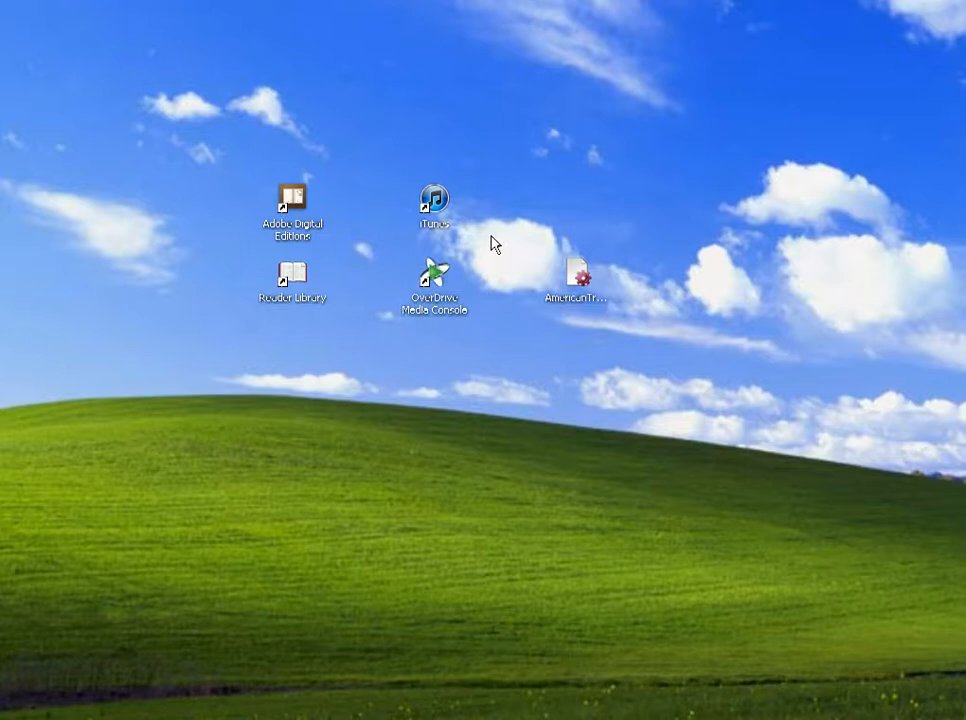
mouse_move(490, 290)
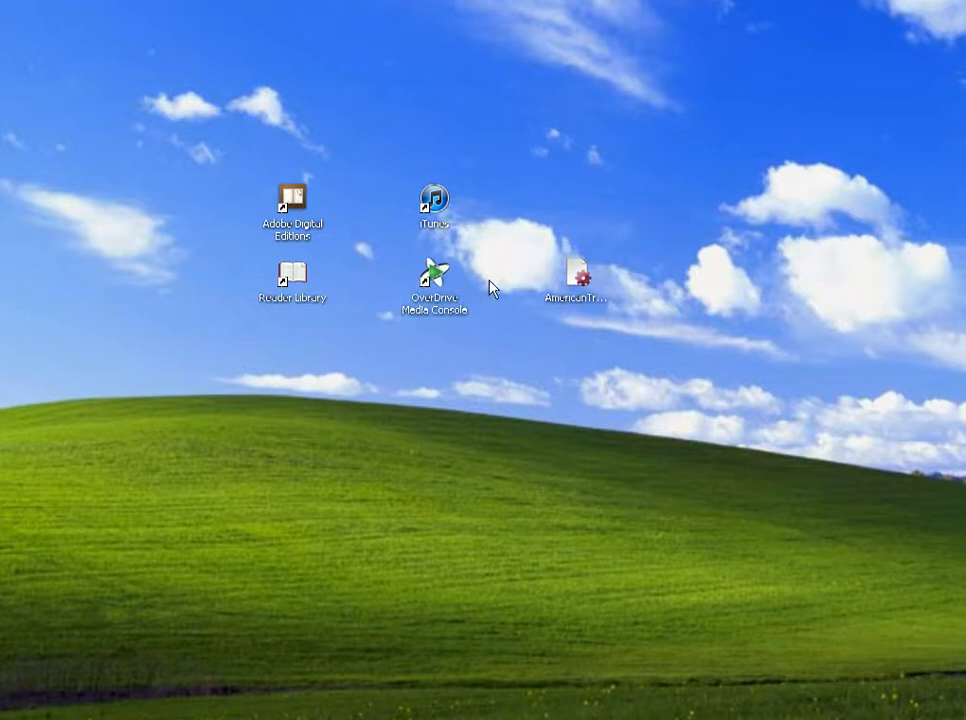
mouse_move(447, 311)
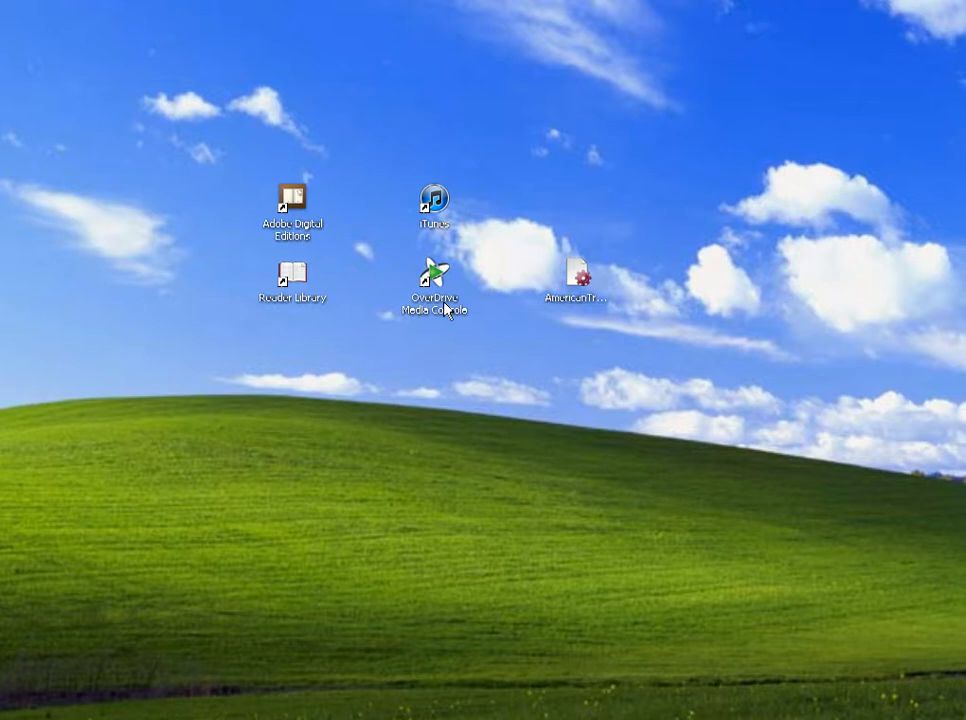
mouse_move(451, 330)
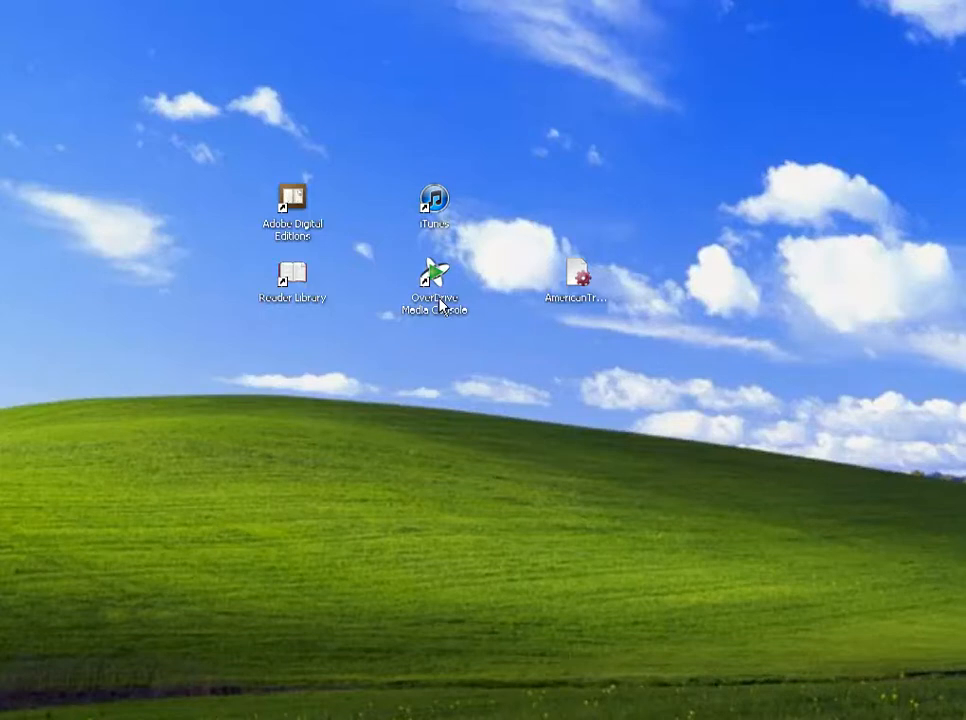
mouse_move(441, 283)
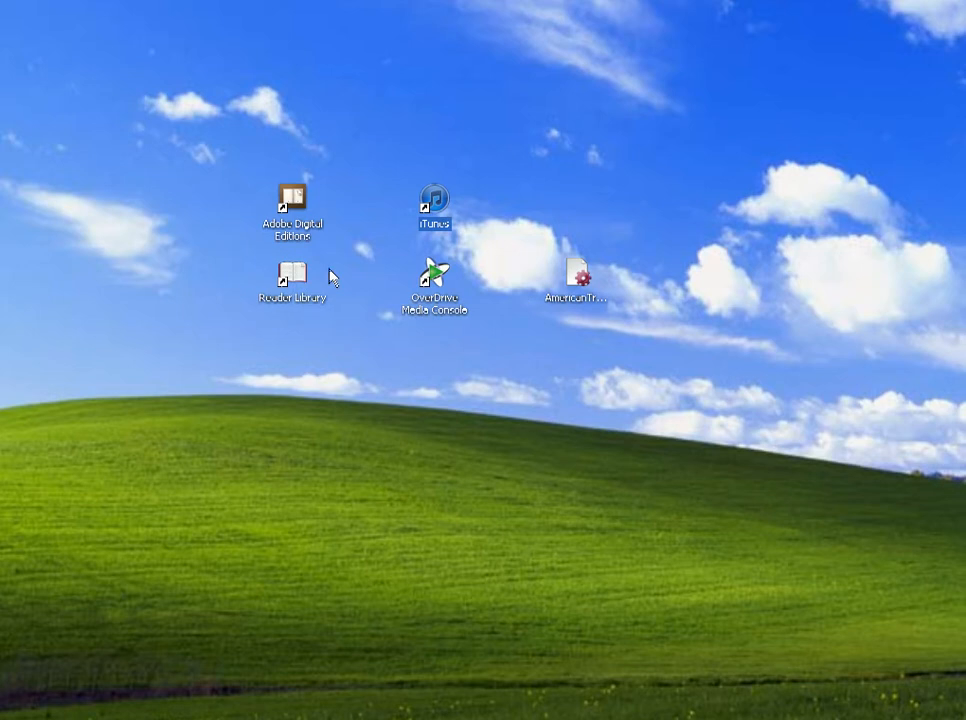
mouse_move(293, 275)
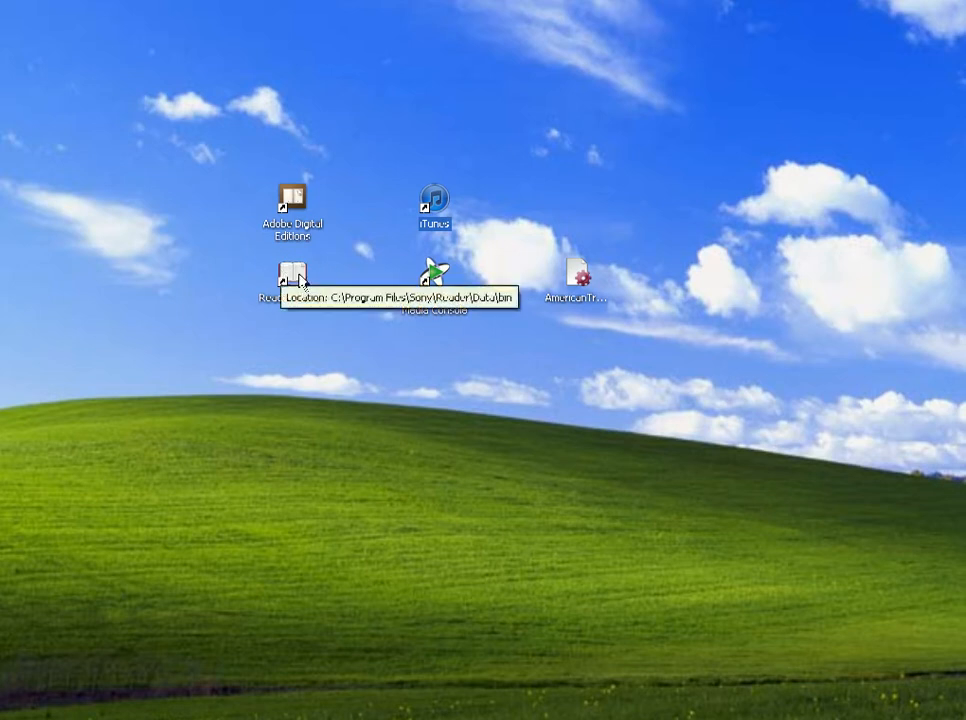
mouse_move(461, 341)
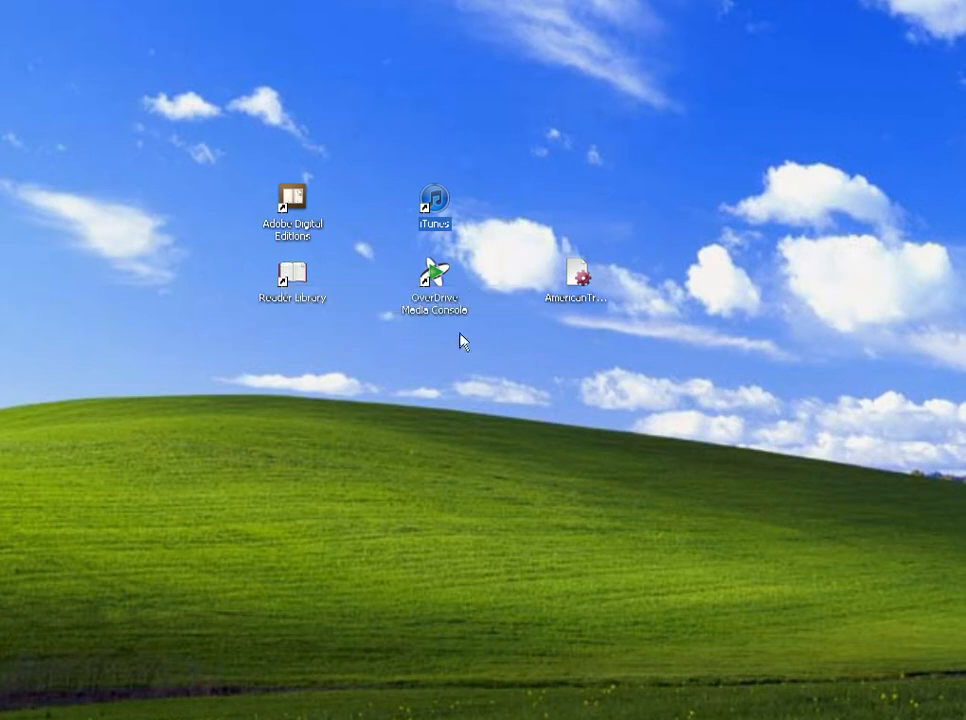
mouse_move(451, 277)
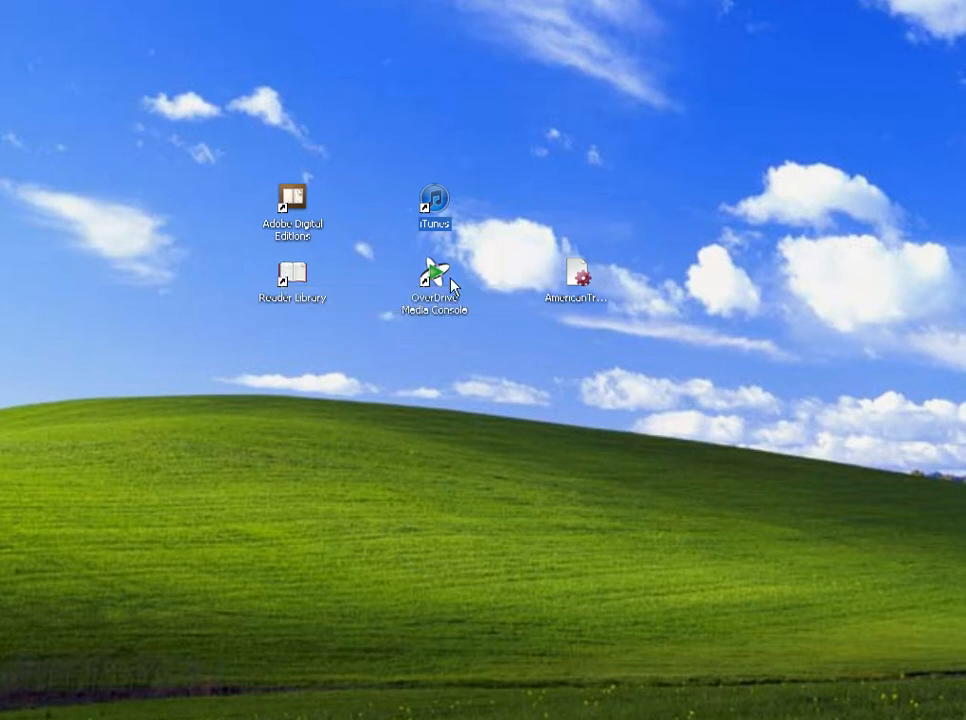
mouse_move(396, 222)
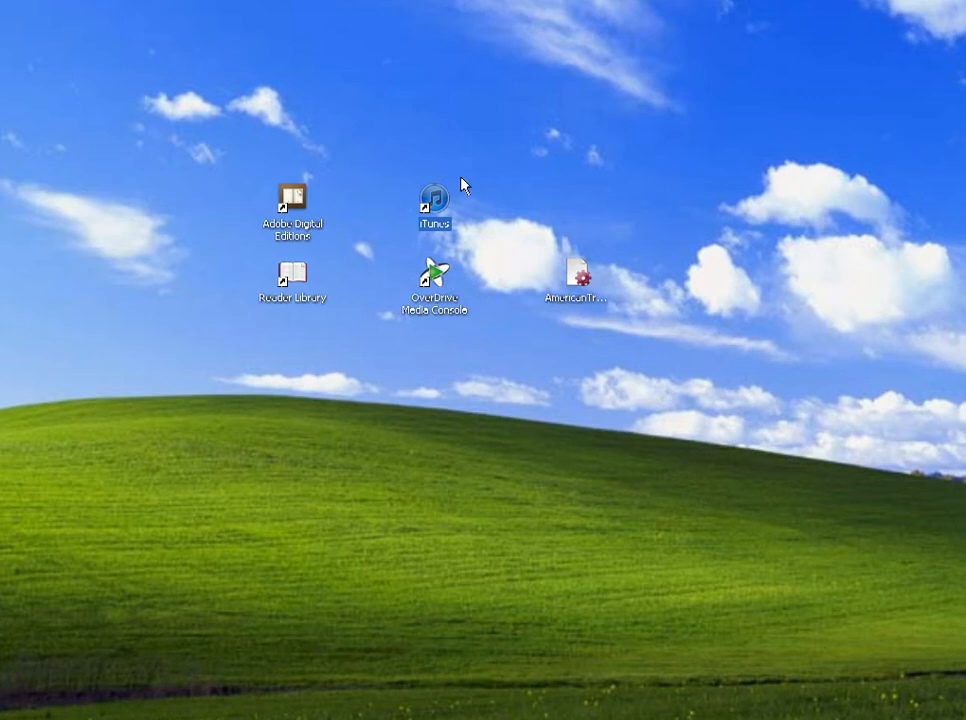
mouse_move(455, 208)
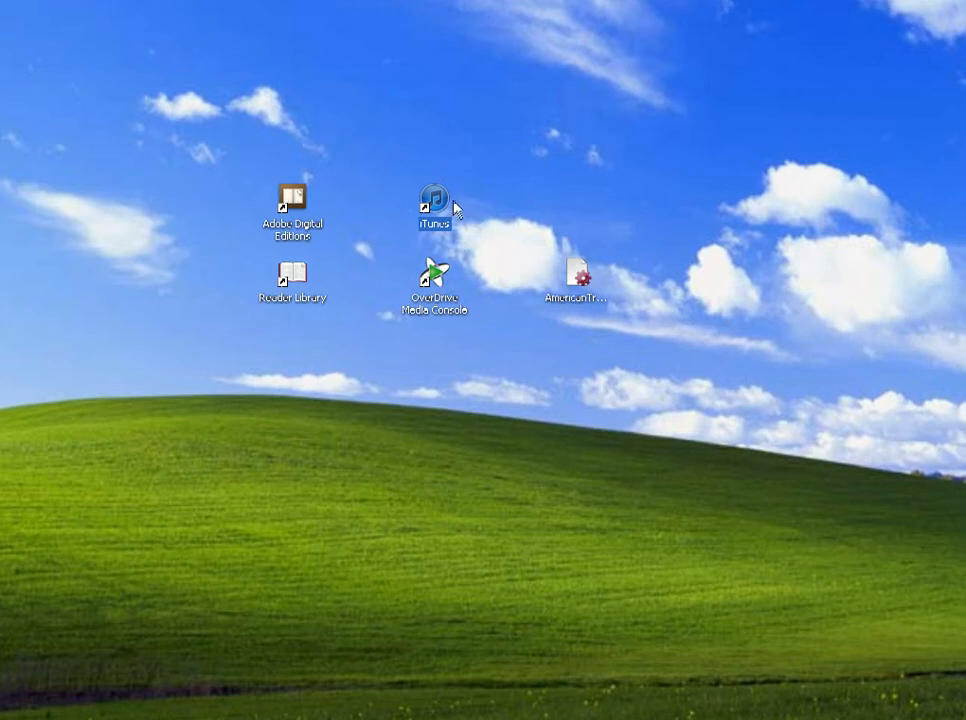
mouse_move(435, 200)
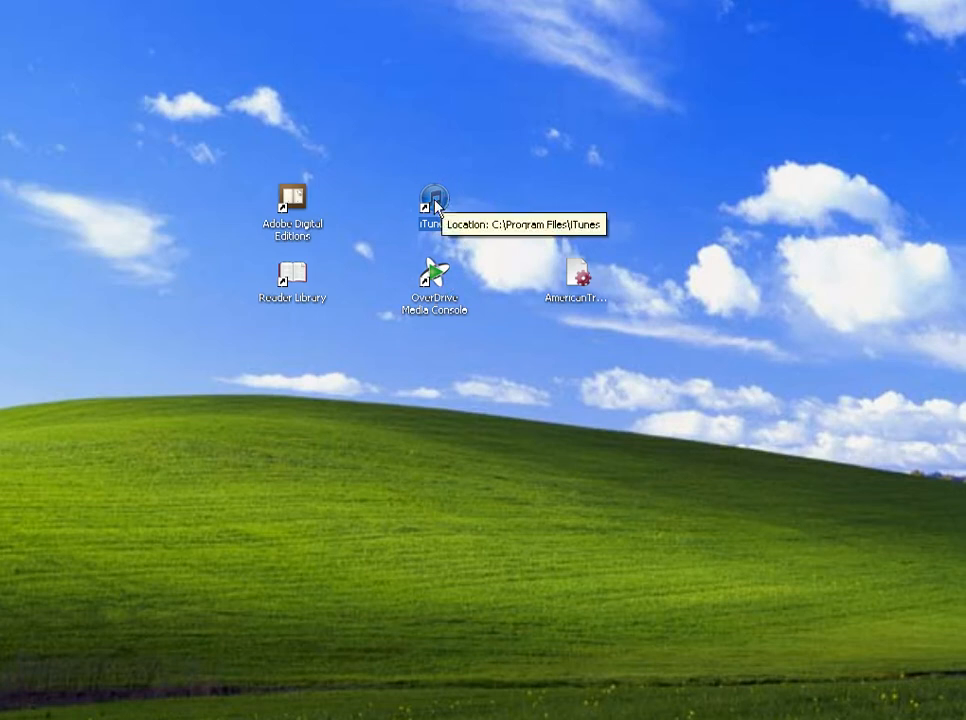